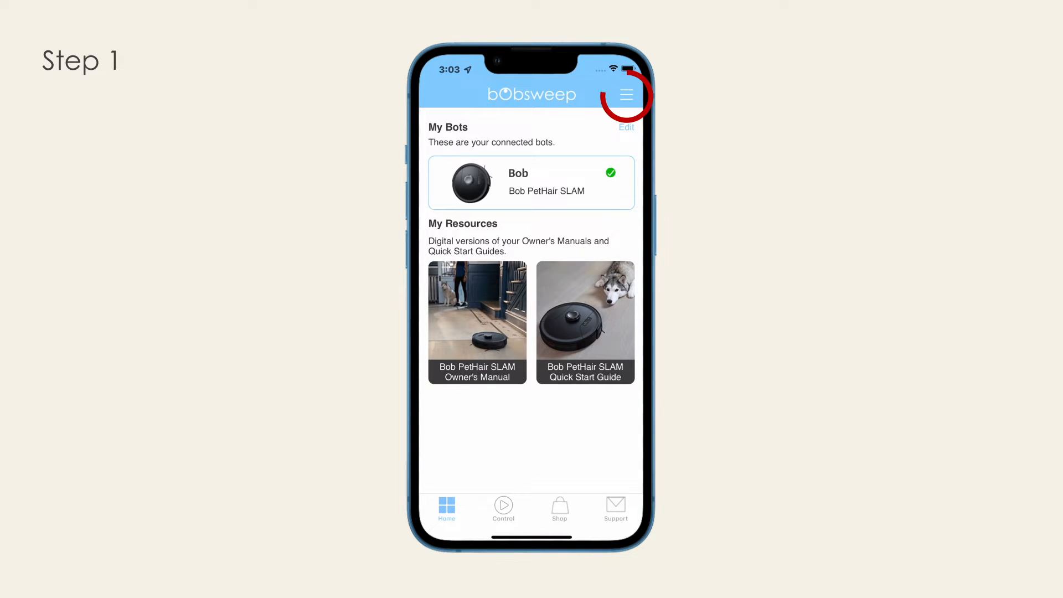
Choose Google Assistant as the virtual assistant from the bObsweep app settings.
click(626, 94)
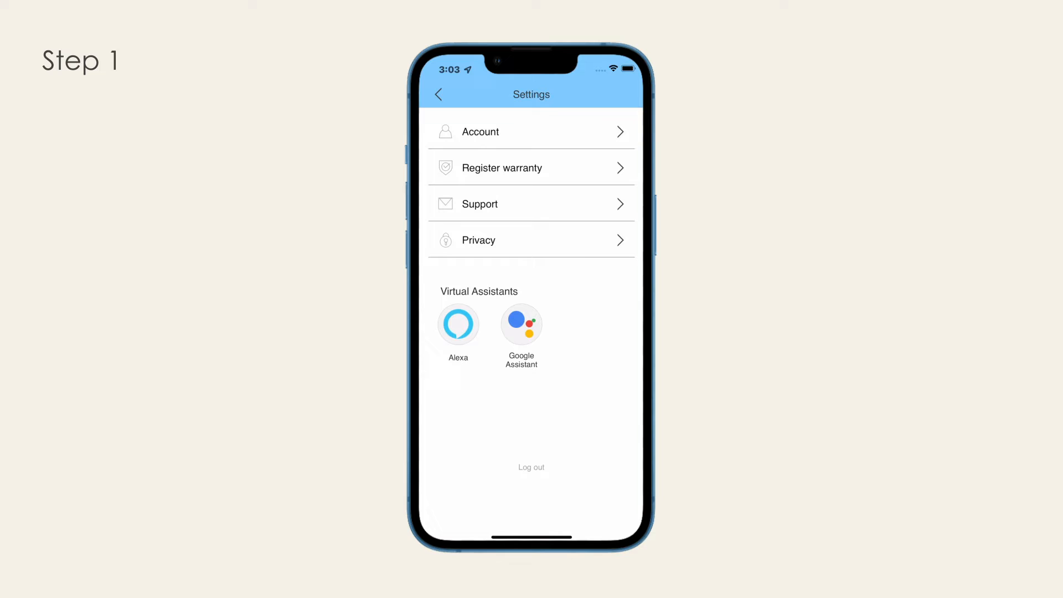
click(520, 323)
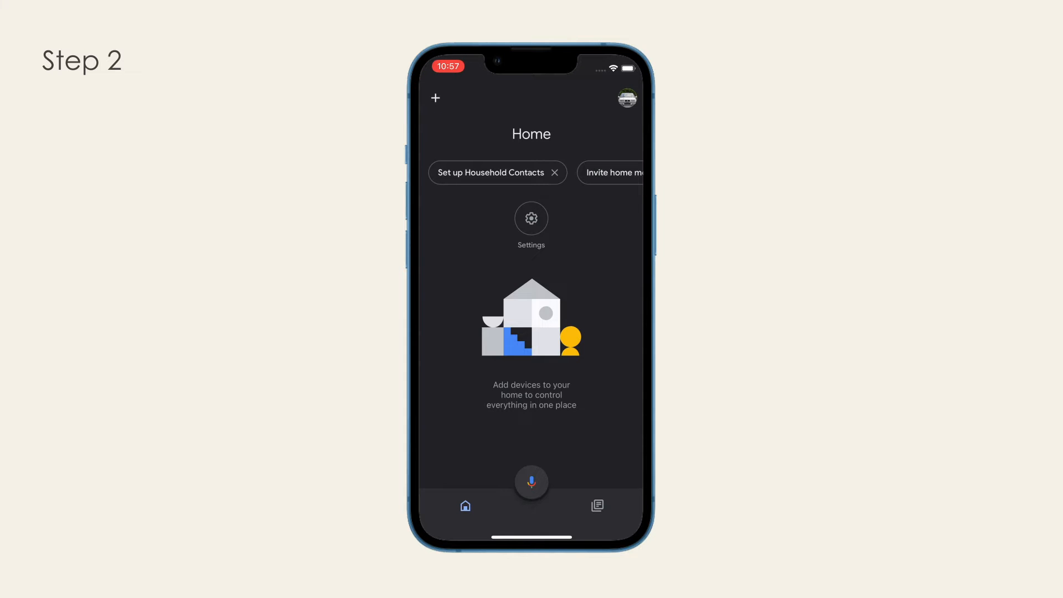
Start adding a Works with Google device and find bobsweep by searching 'Bobs'.
click(436, 98)
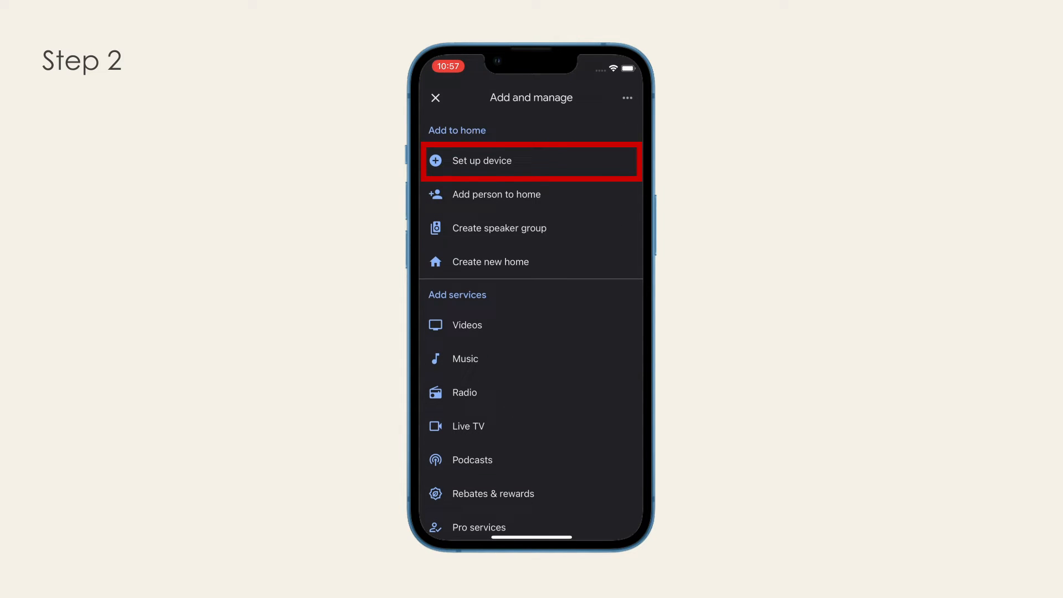
click(481, 161)
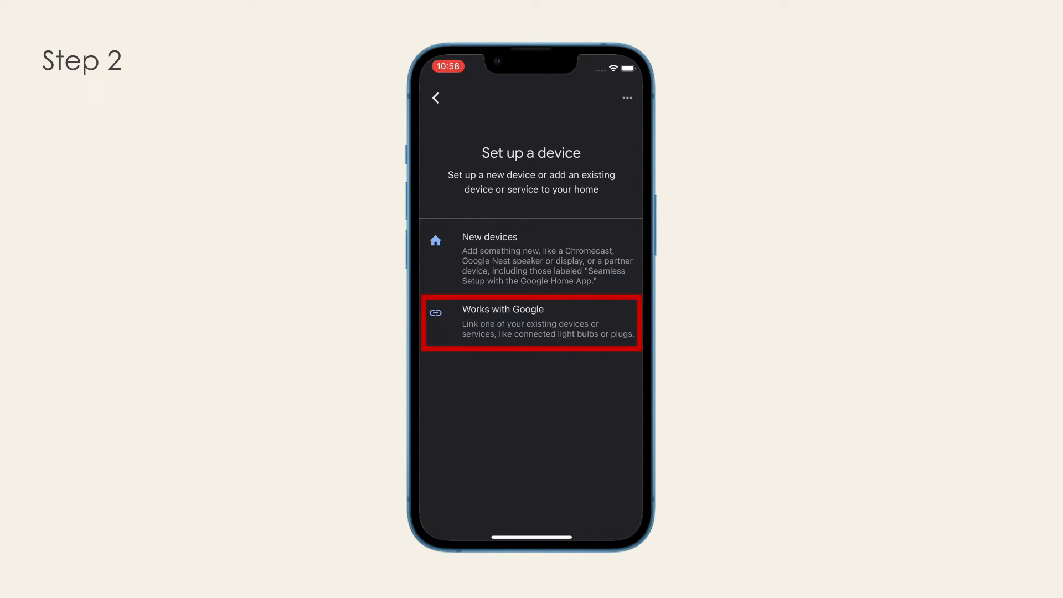
click(530, 322)
text(Bobs)
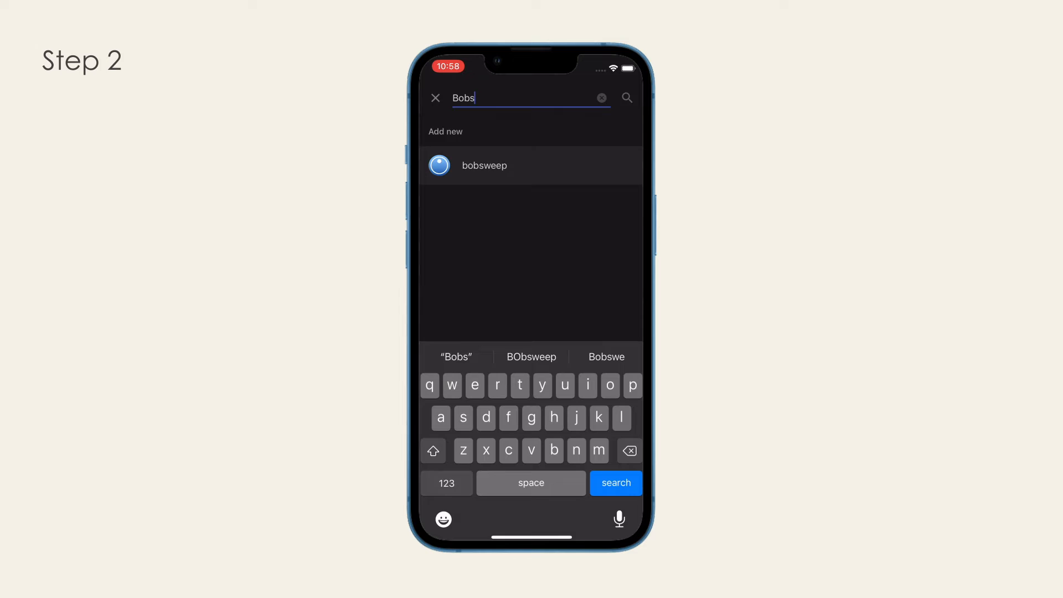
Select bobsweep and submit the bObsweep account sign-in to link Bob.
click(484, 165)
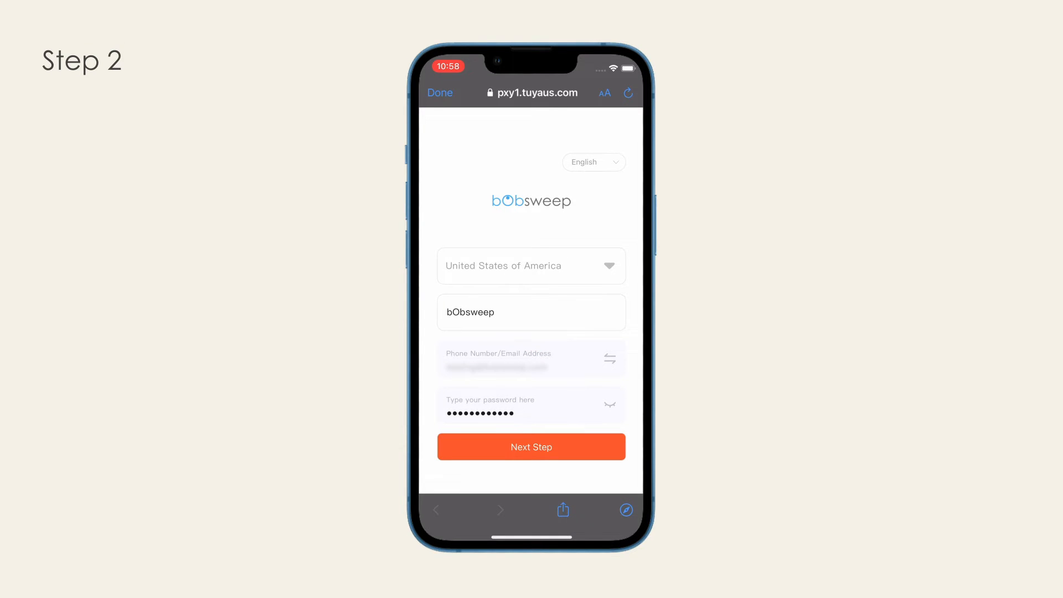
click(530, 447)
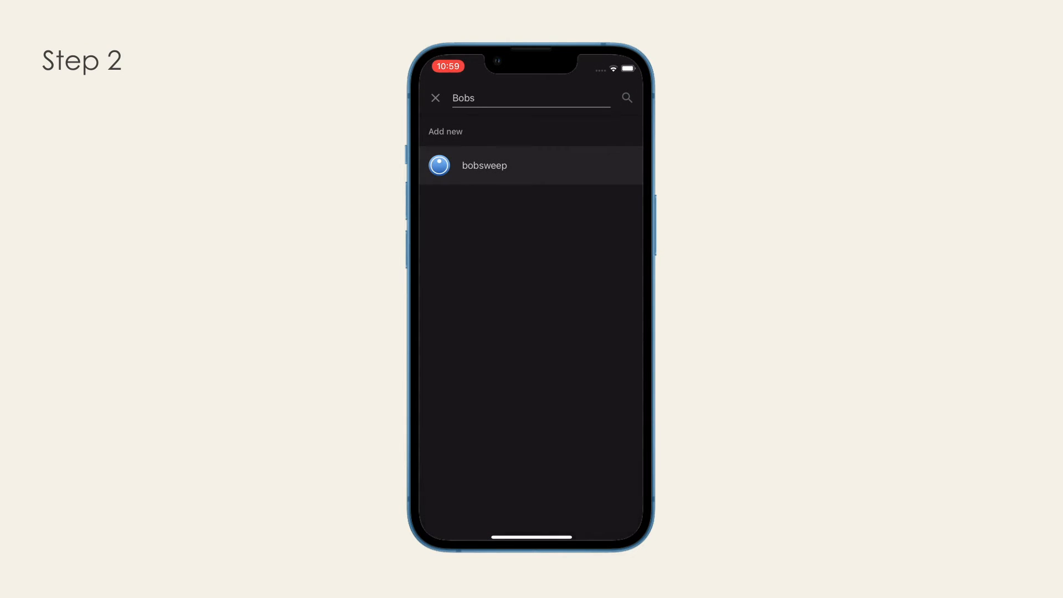
click(484, 165)
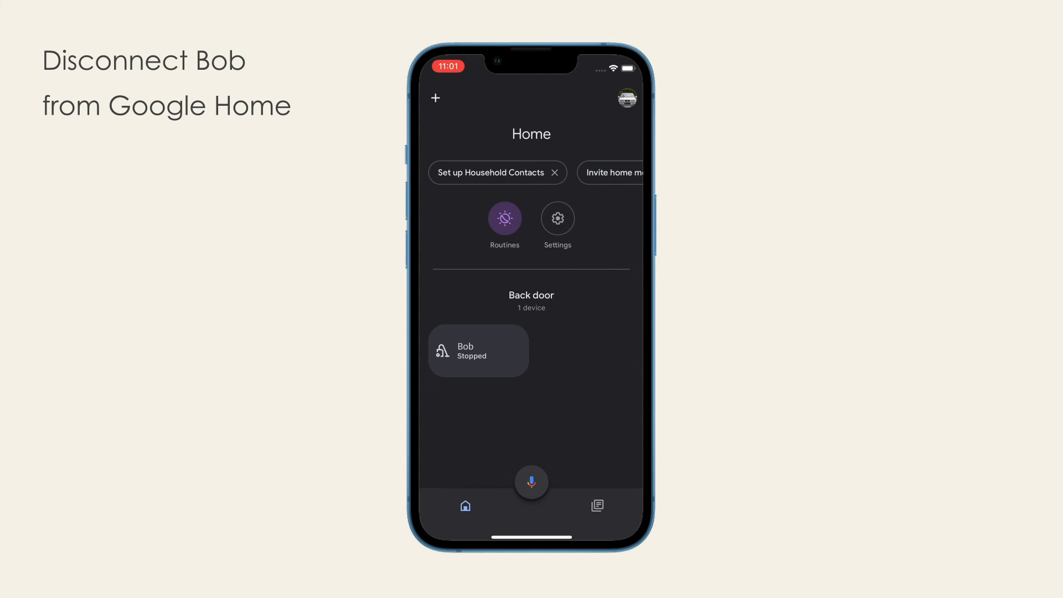
Reach the Set up a device screen with New devices and Works with Google options.
click(435, 98)
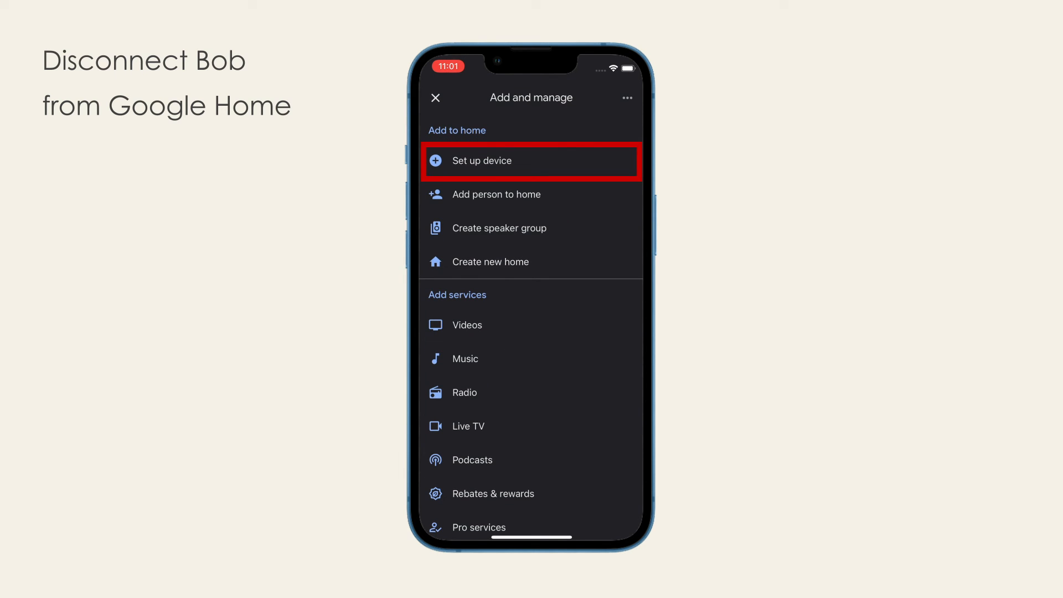
click(530, 160)
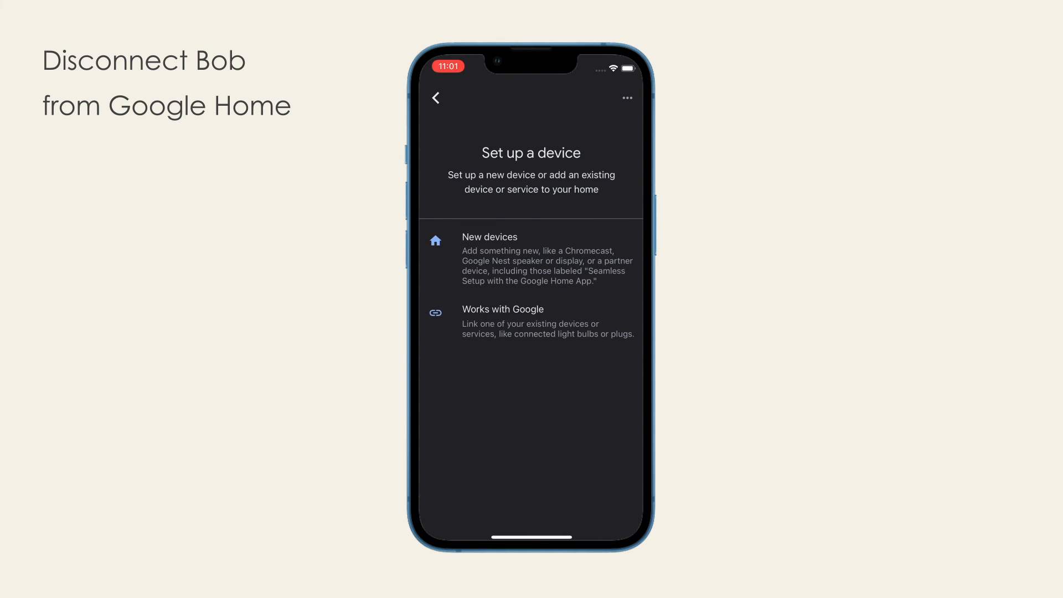
click(530, 321)
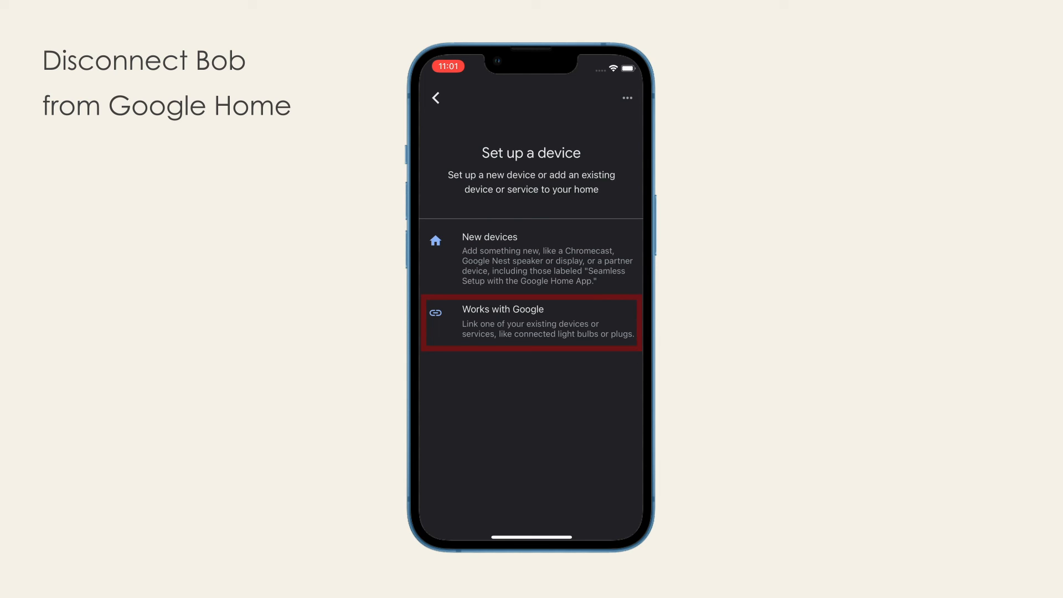
Select linked bobsweep and bring up the Unlink bobsweep? confirmation for its 1 device.
click(530, 321)
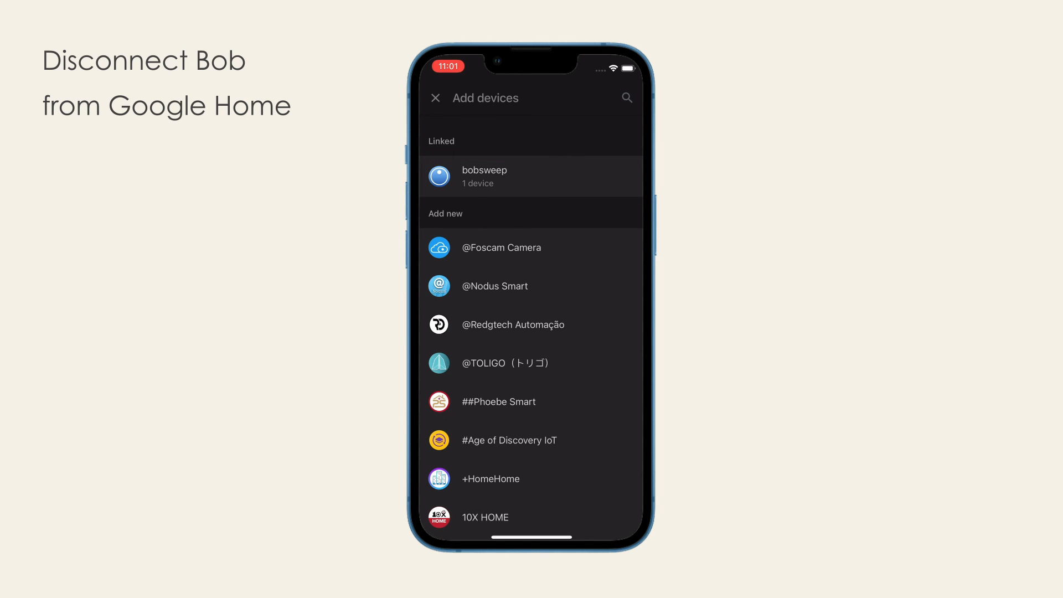
click(530, 176)
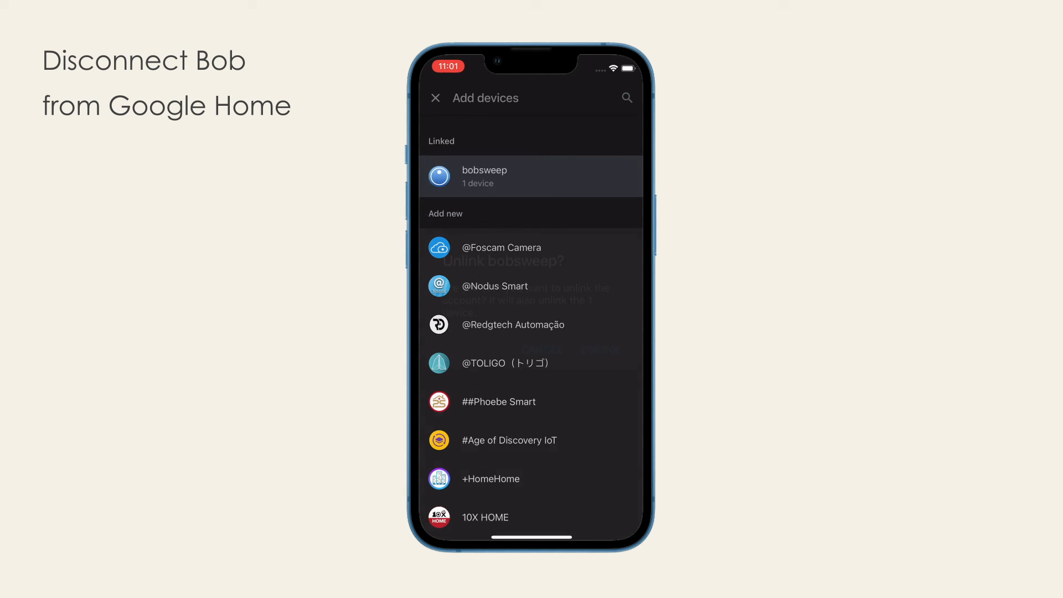
click(530, 176)
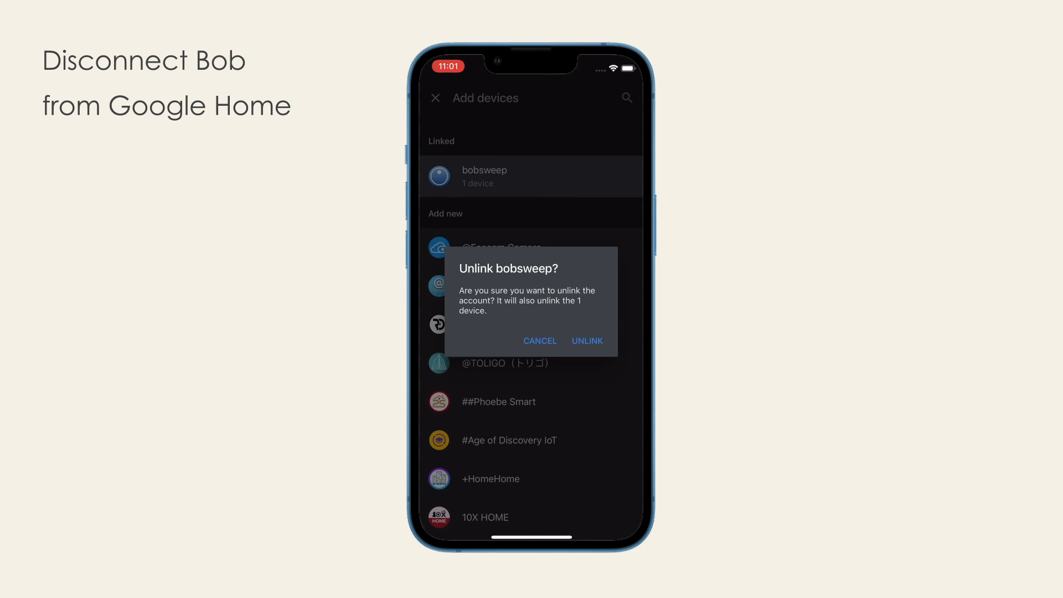